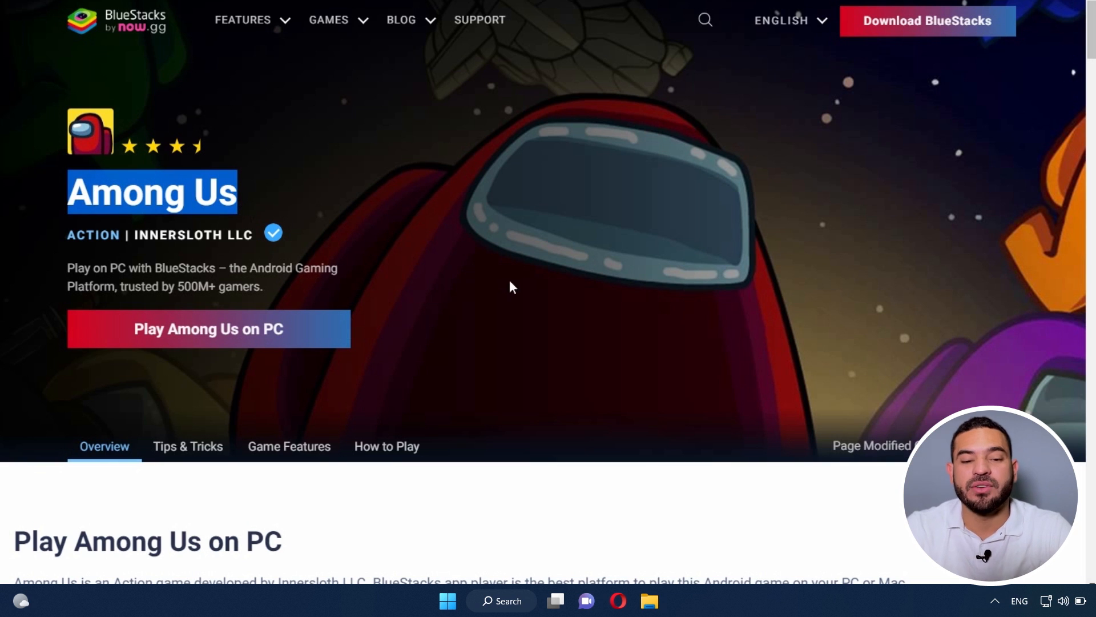
mouse_move(576, 299)
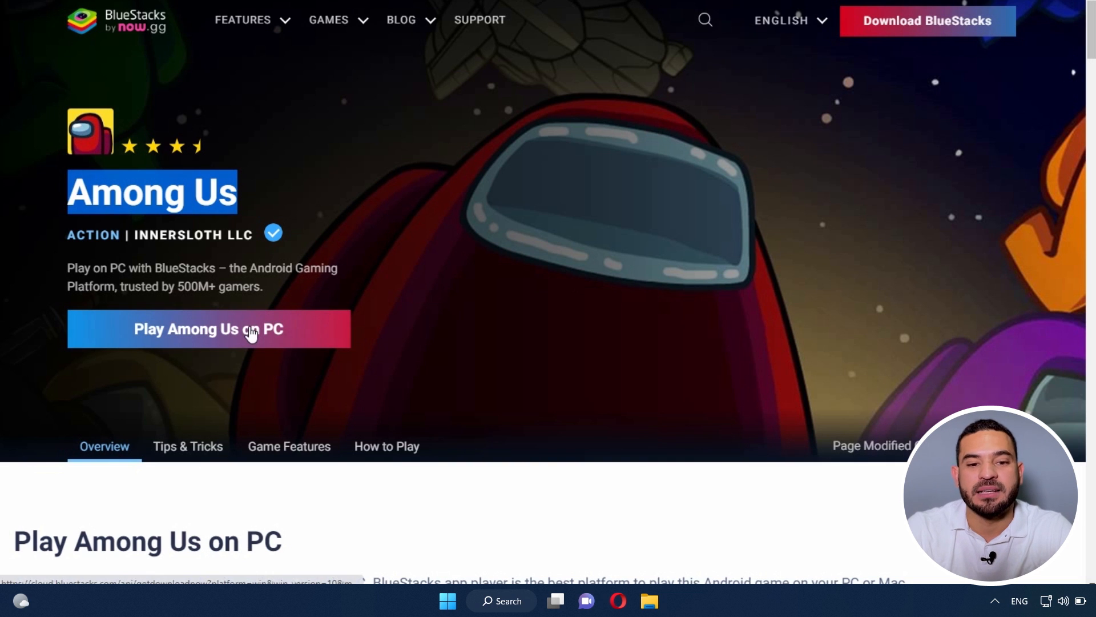
Download the BlueStacks installer bundled with Among Us from the game's page.
left_click(208, 329)
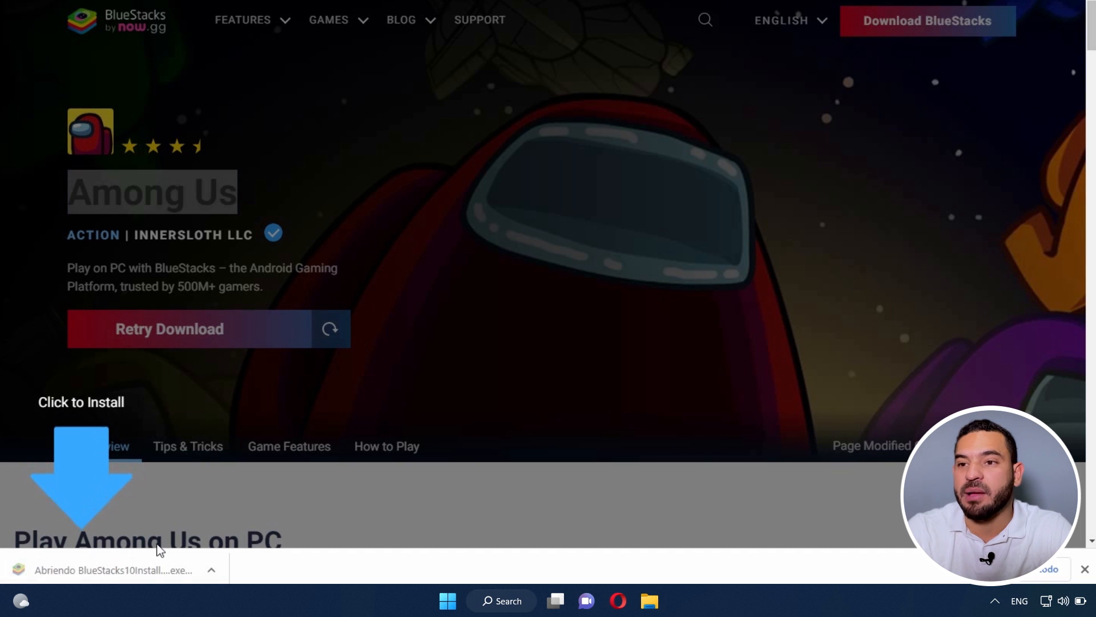
Run the downloaded .exe and start installing BlueStacks X with Among Us.
left_click(116, 569)
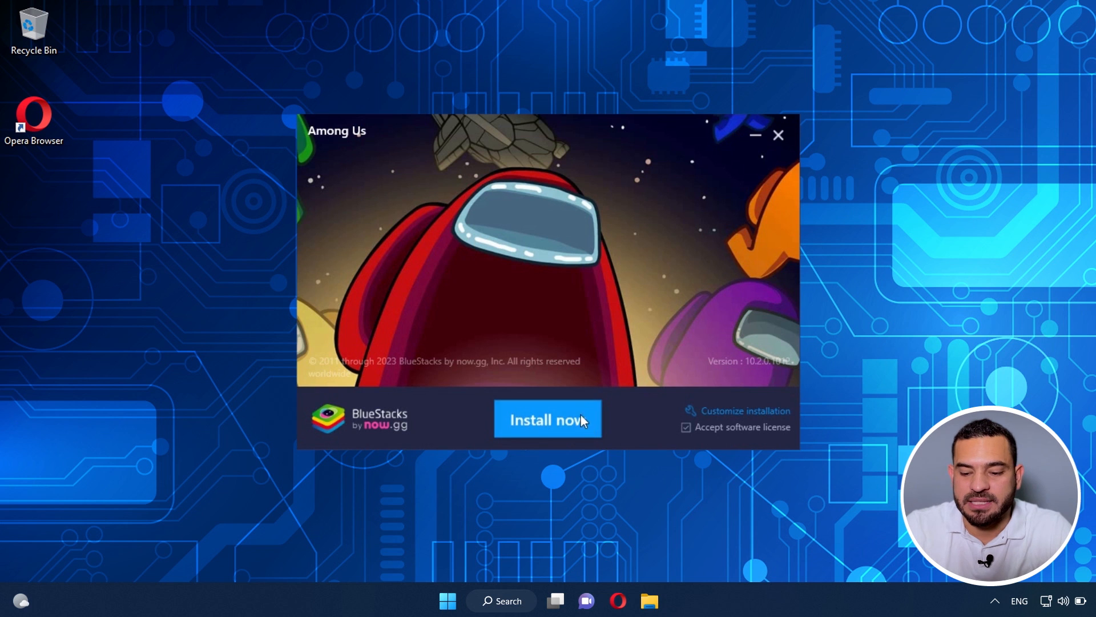
left_click(547, 419)
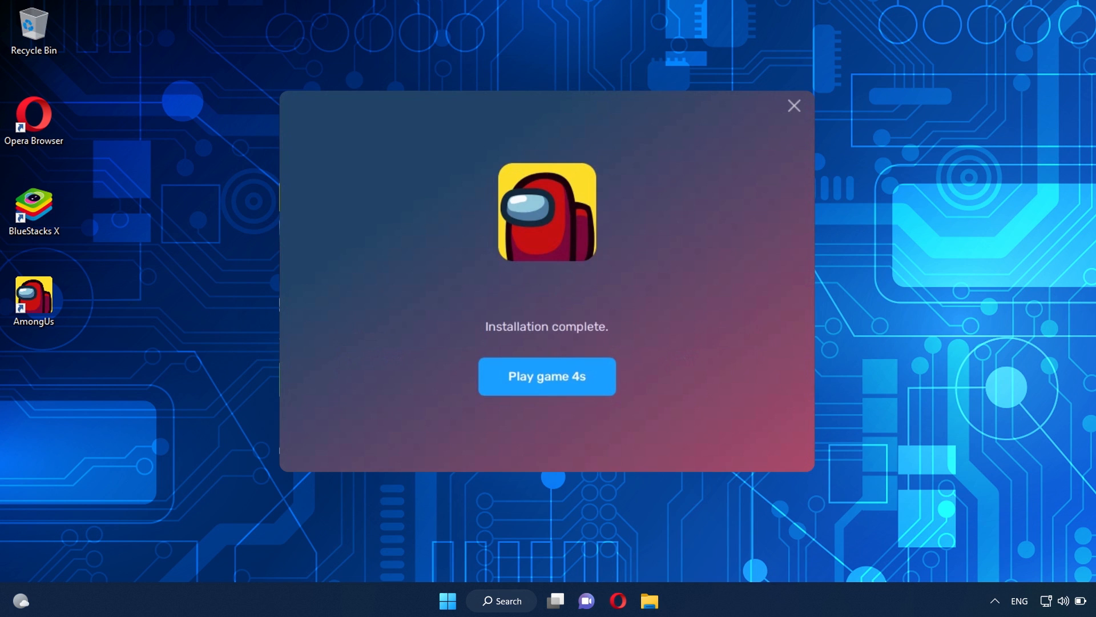
Launch the newly installed Among Us from the installation-complete window.
left_click(547, 376)
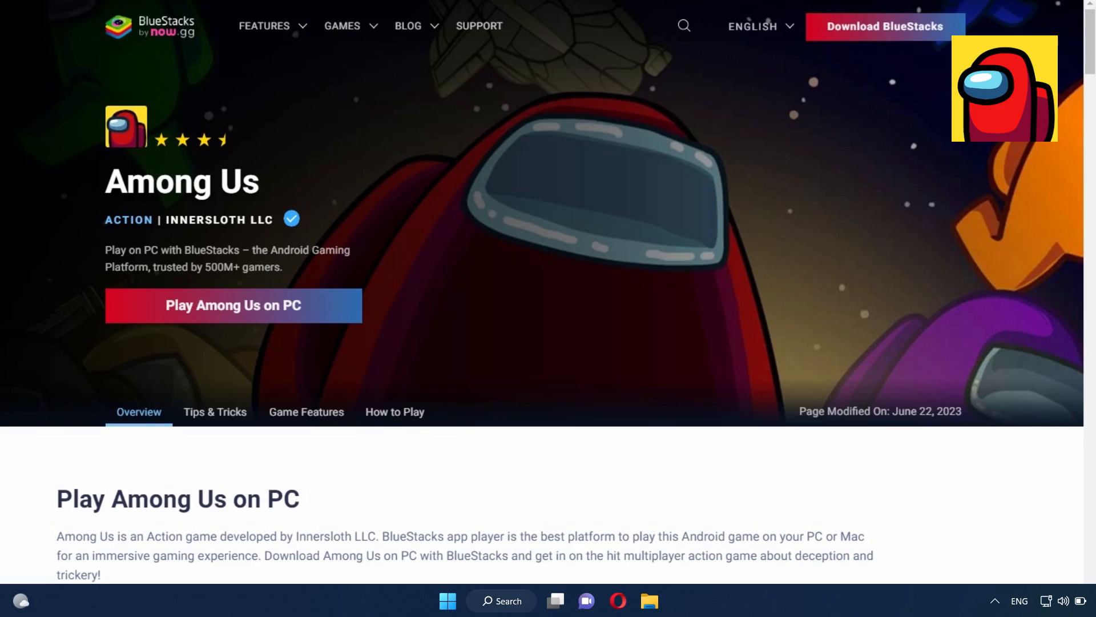
scroll("down", 3)
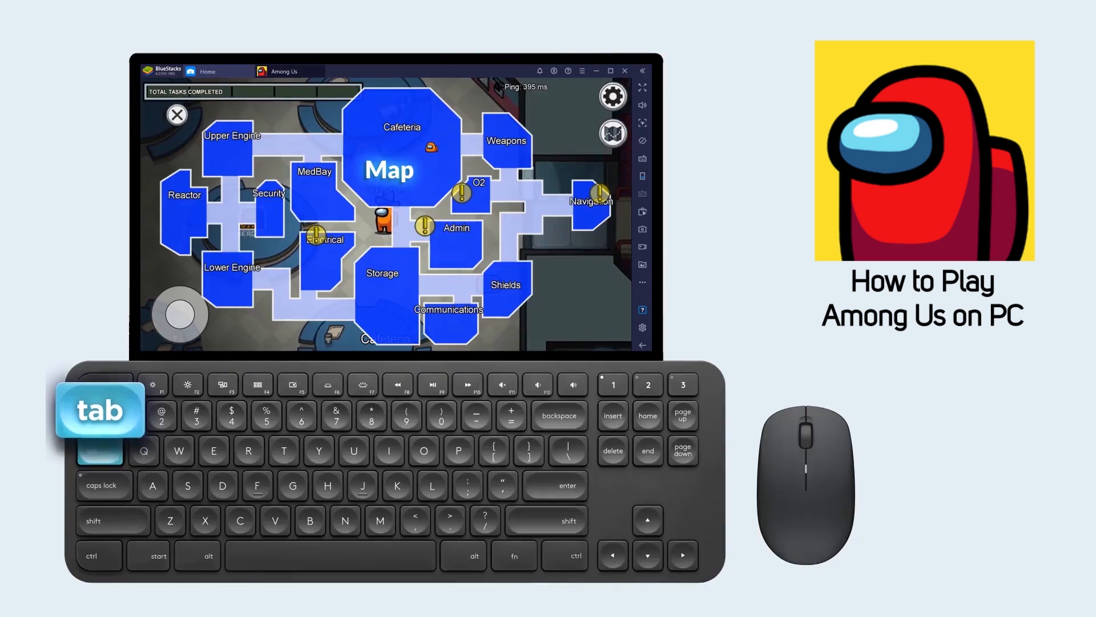
Toggle the ship map with Tab, then interact with the nearby object using Space.
key("tab")
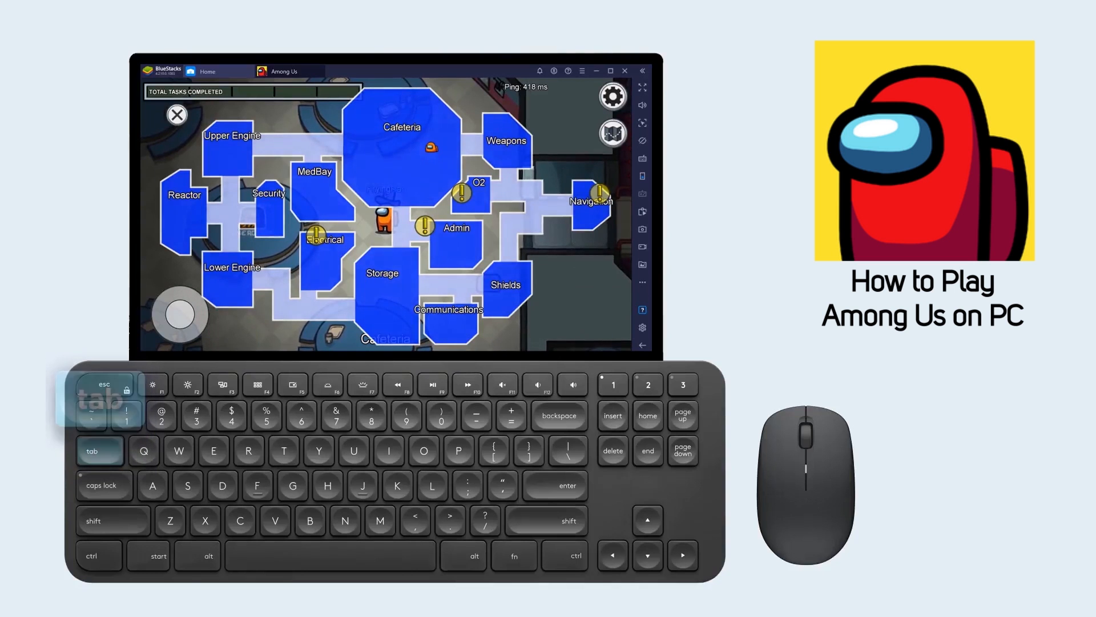
key("tab")
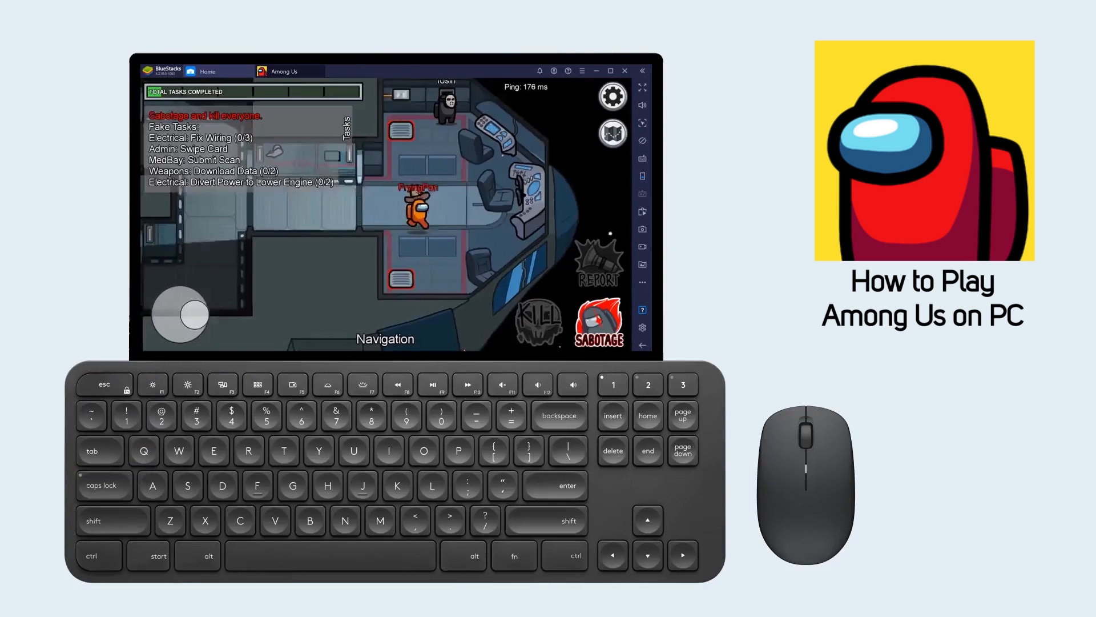
key("space")
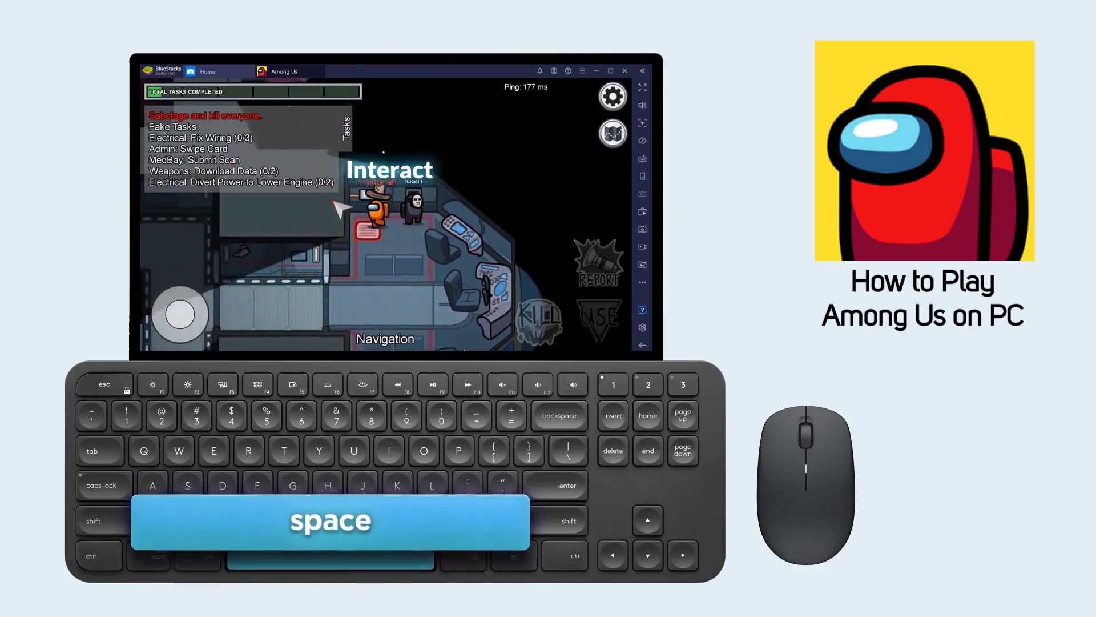